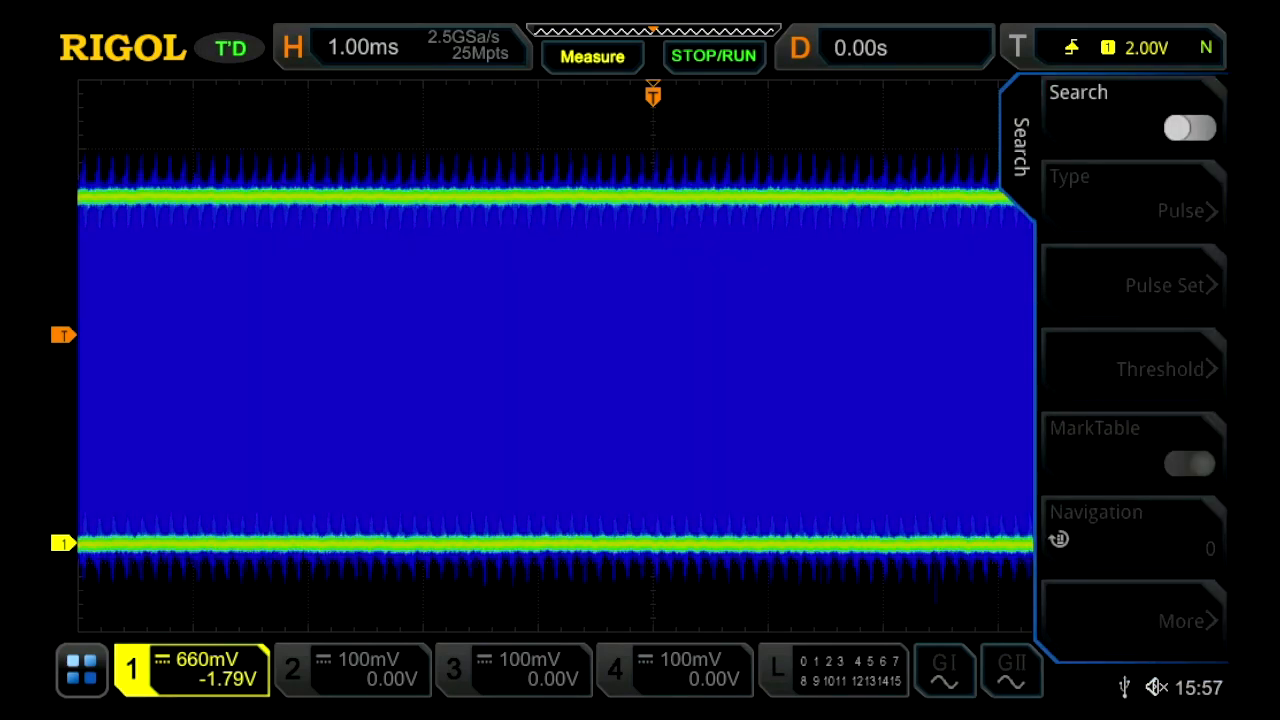
Enable pulse search with the MarkTable listing events, showing CH1 positive pulses under 200ns
left_click(1188, 464)
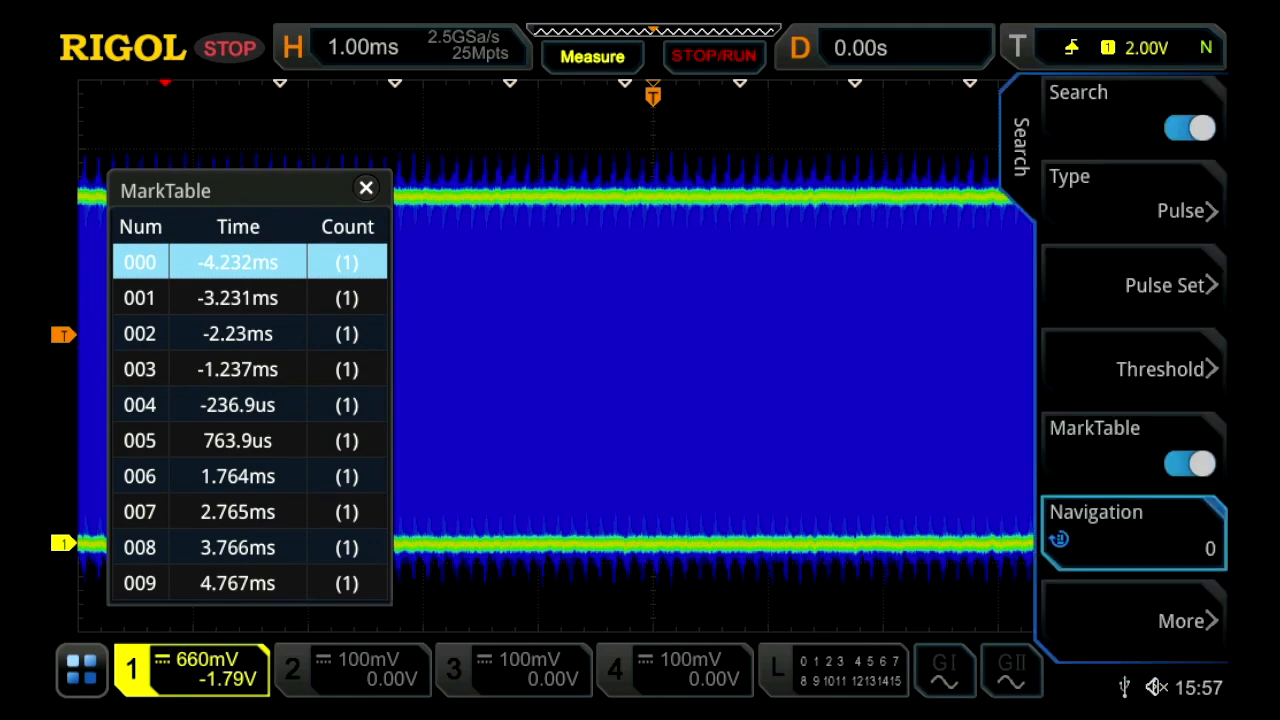
left_click(1164, 284)
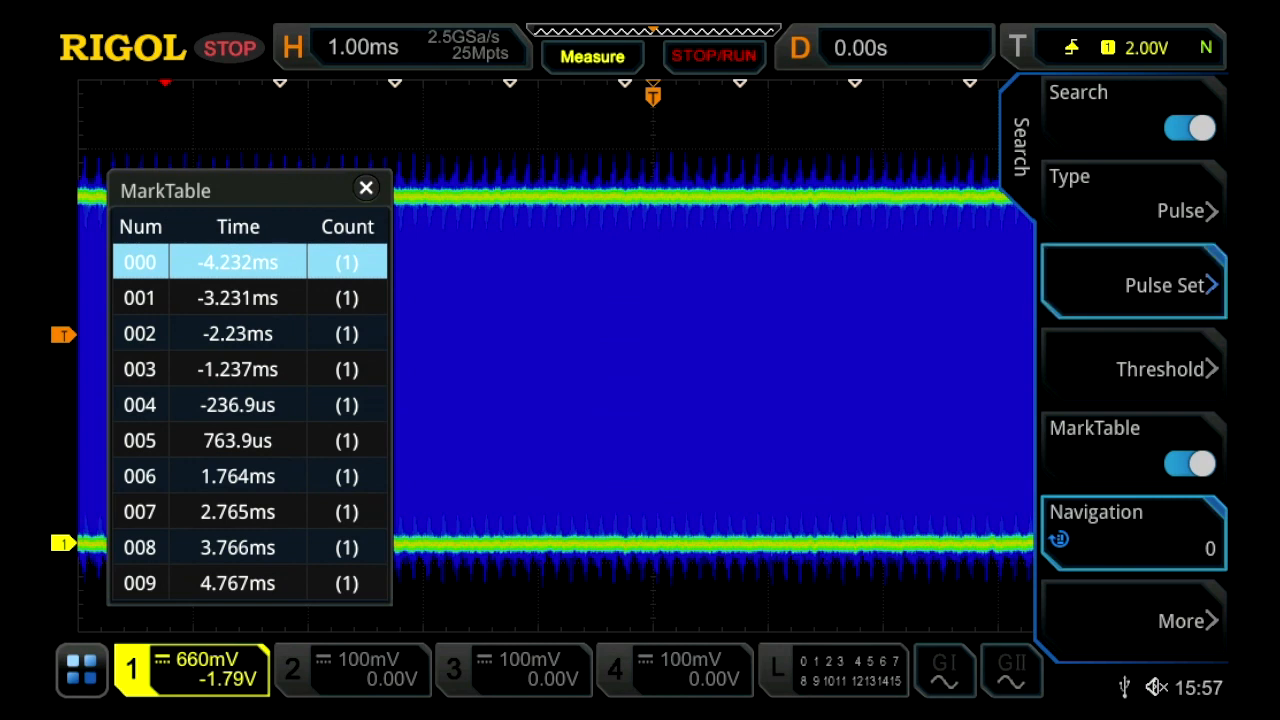
left_click(1132, 284)
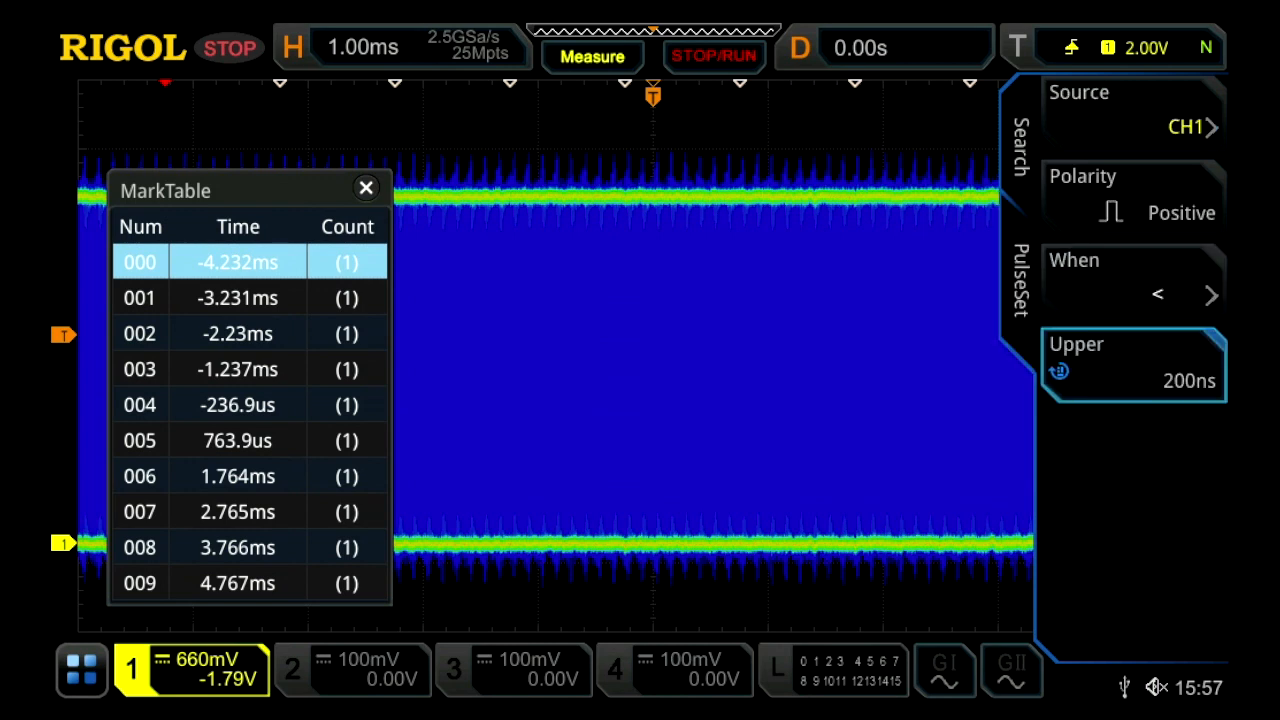